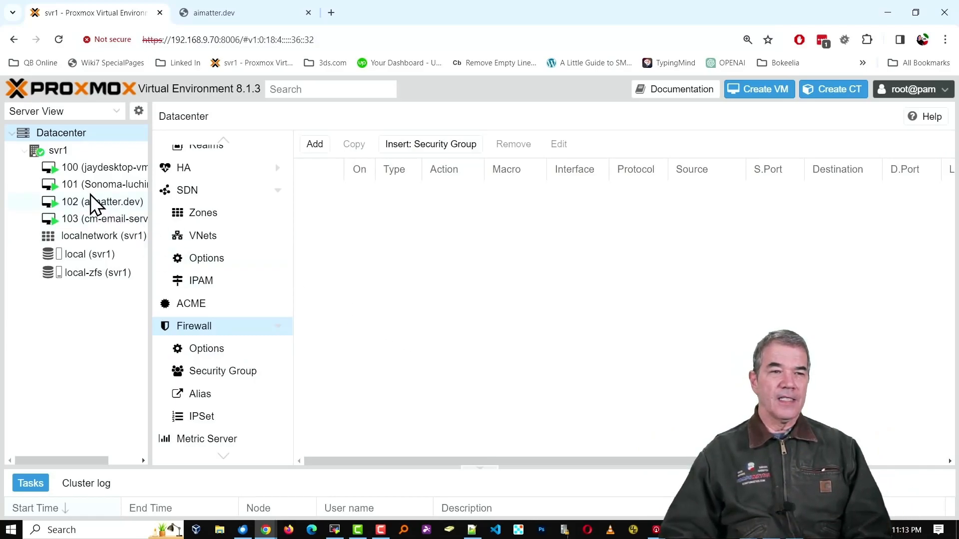
{"action": "mouse_move", "coordinate": [124, 234]}
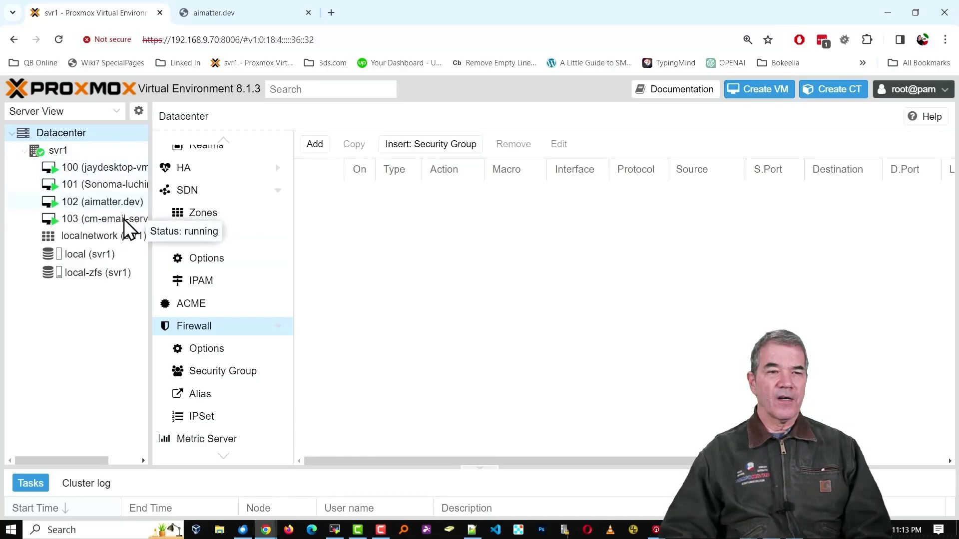
Select VM 102 (aimatter.dev) to view its firewall options (firewall off, input policy DROP).
{"action": "left_click", "coordinate": [100, 202]}
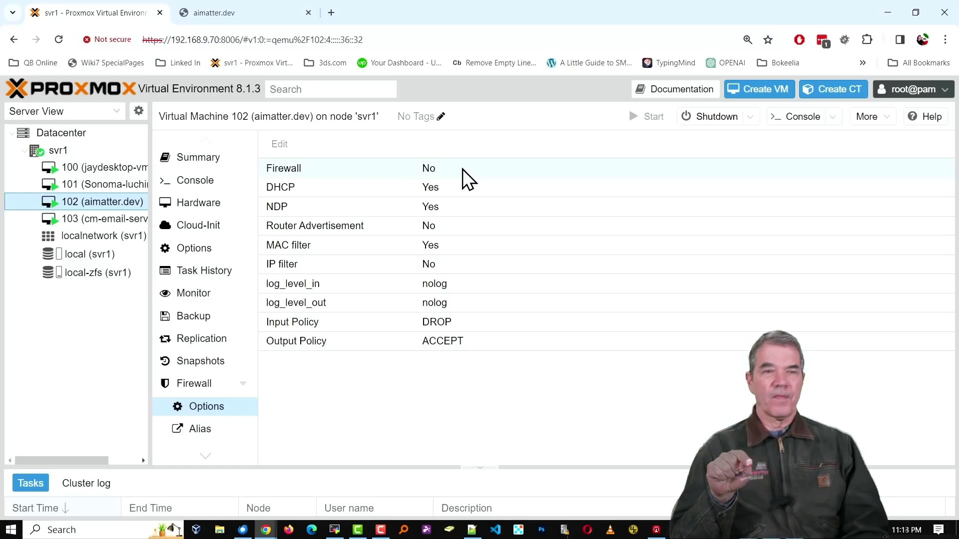
{"action": "mouse_move", "coordinate": [328, 529]}
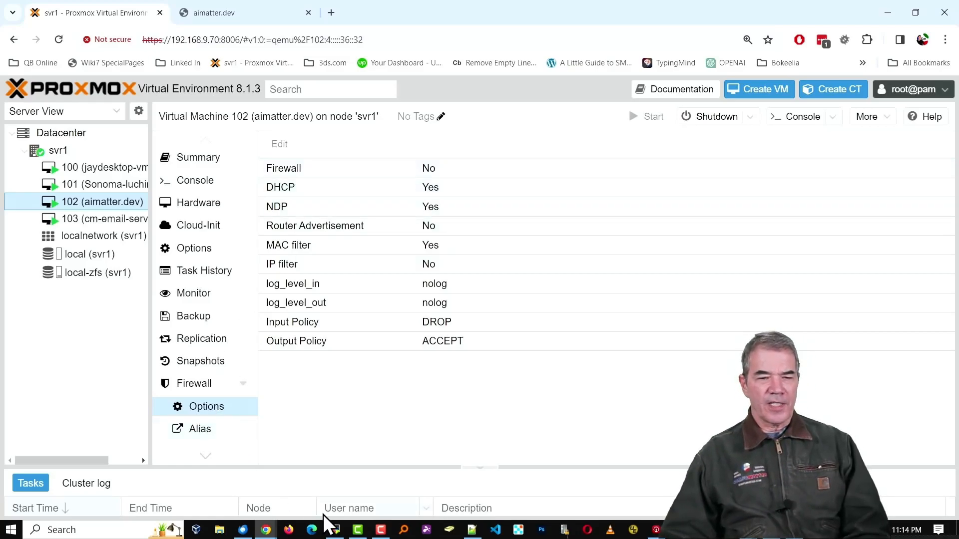
Switch to the aimatter.dev static session and start editing the netplan config under /etc/ with vim.
{"action": "left_click", "coordinate": [334, 529]}
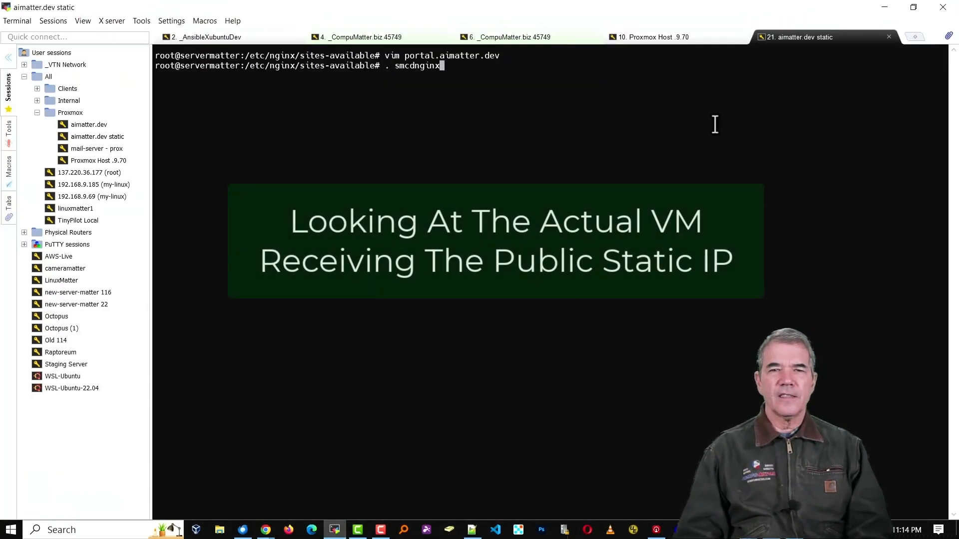
{"action": "type", "text": "vim /etc/"}
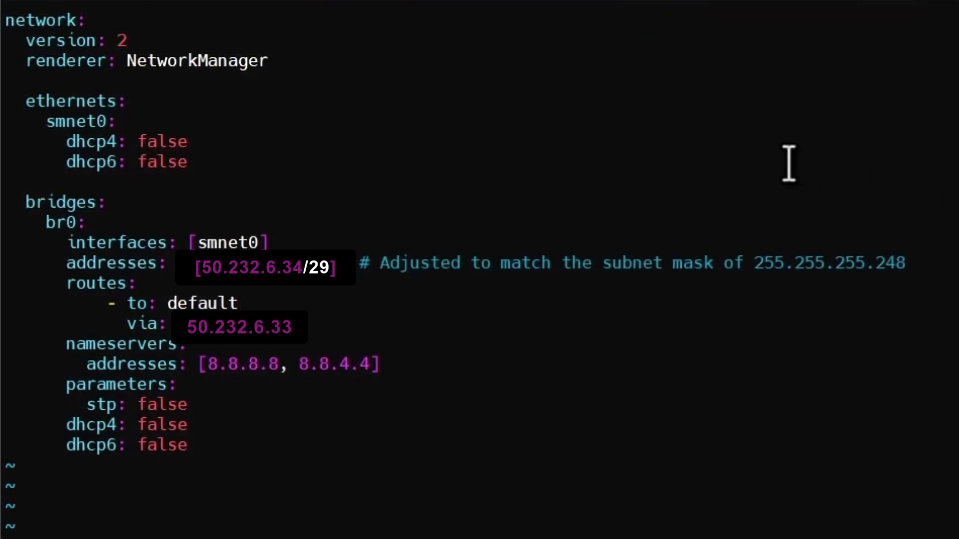
{"action": "mouse_move", "coordinate": [257, 436]}
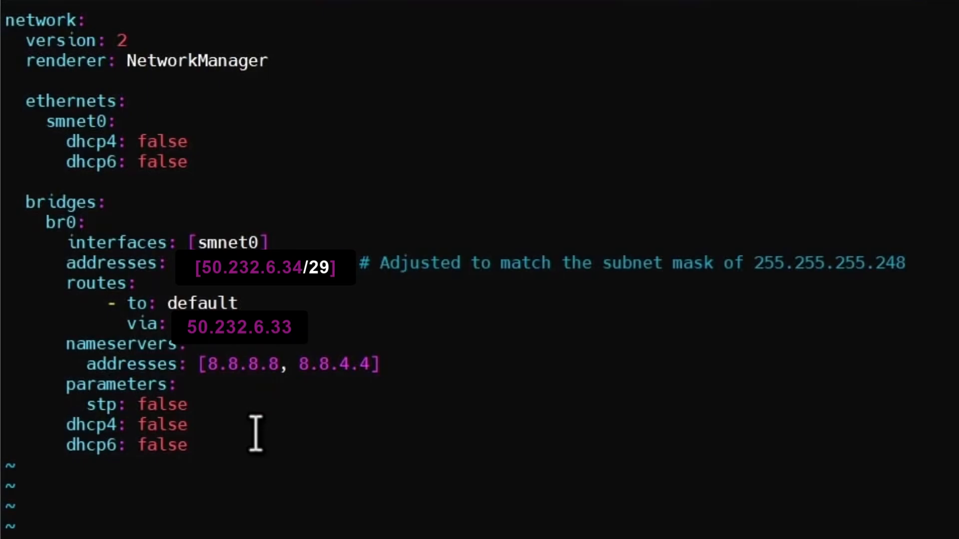
{"action": "mouse_move", "coordinate": [194, 243]}
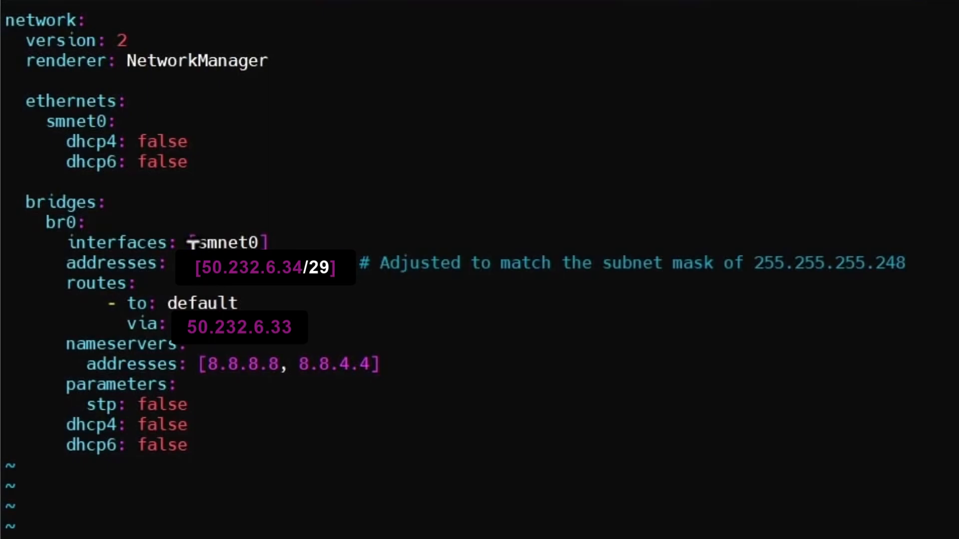